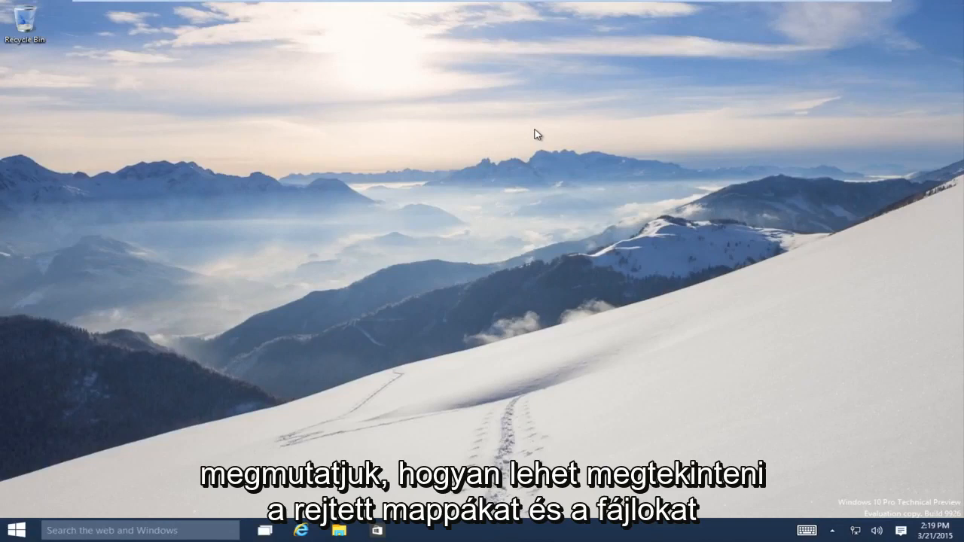
{"action": "mouse_move", "coordinate": [537, 137]}
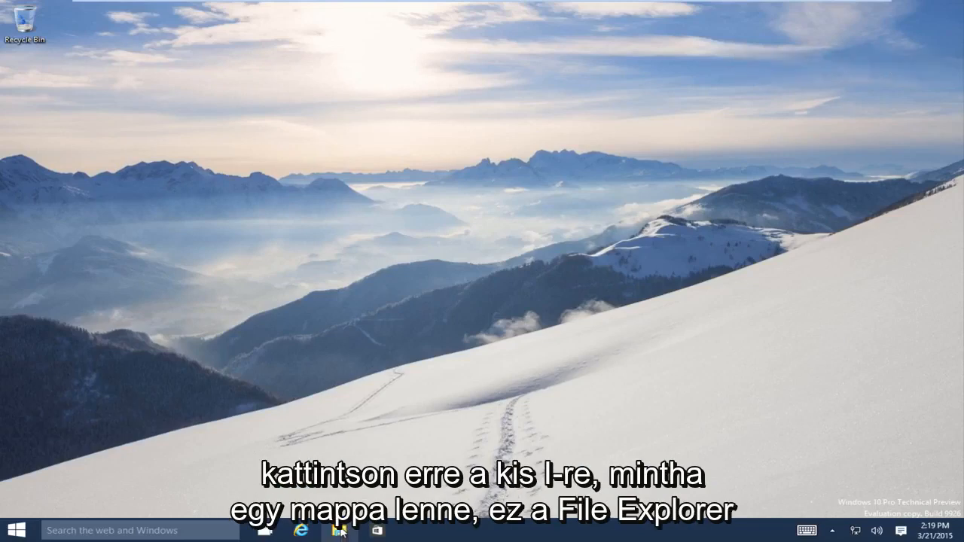
Browse File Explorer through Local Disk (C:) and Users into the Test Machine folder
{"action": "left_click", "coordinate": [336, 531]}
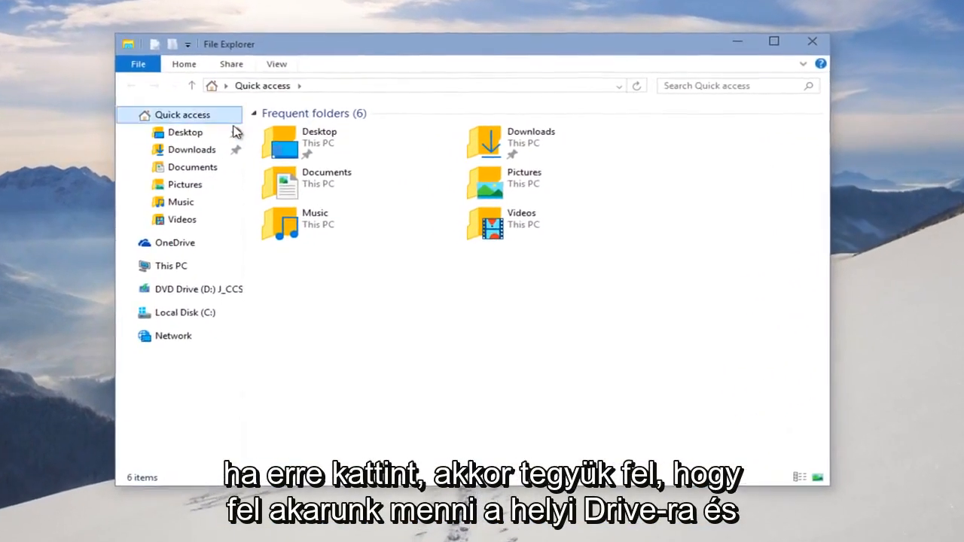
{"action": "left_click", "coordinate": [139, 328]}
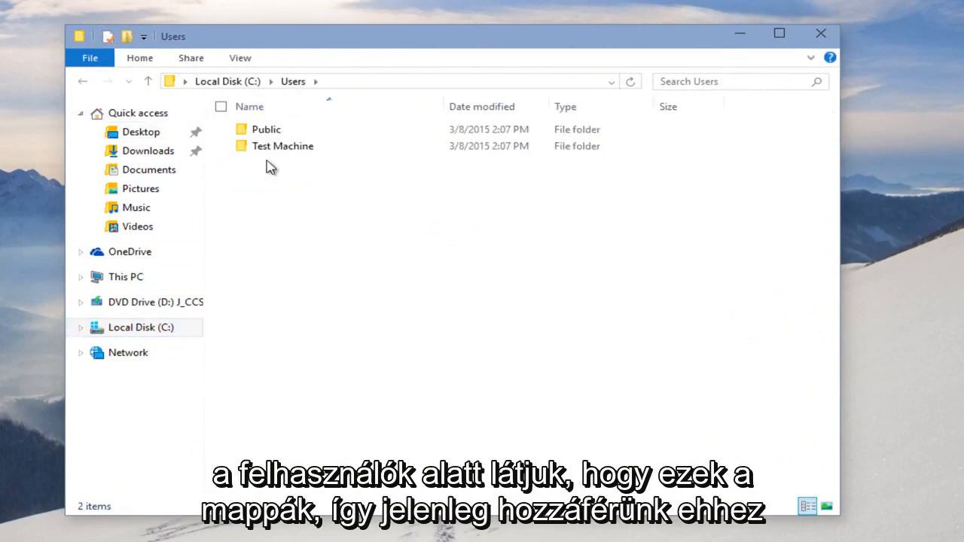
{"action": "double_click", "coordinate": [282, 146]}
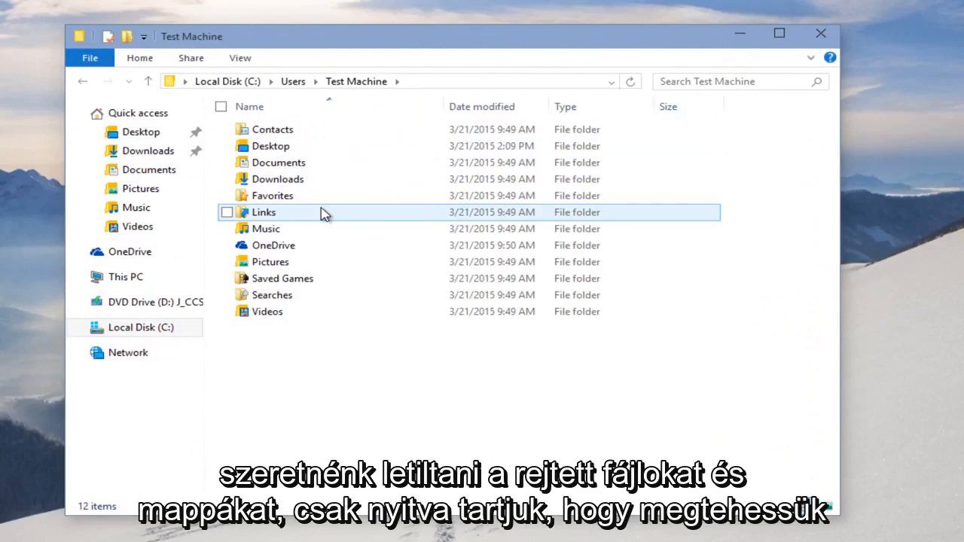
{"action": "mouse_move", "coordinate": [337, 207]}
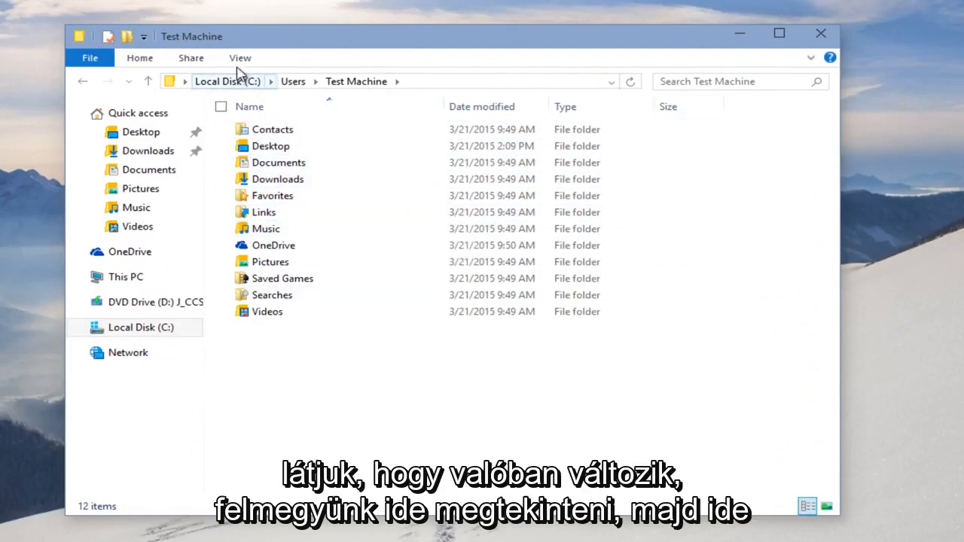
{"action": "mouse_move", "coordinate": [250, 89]}
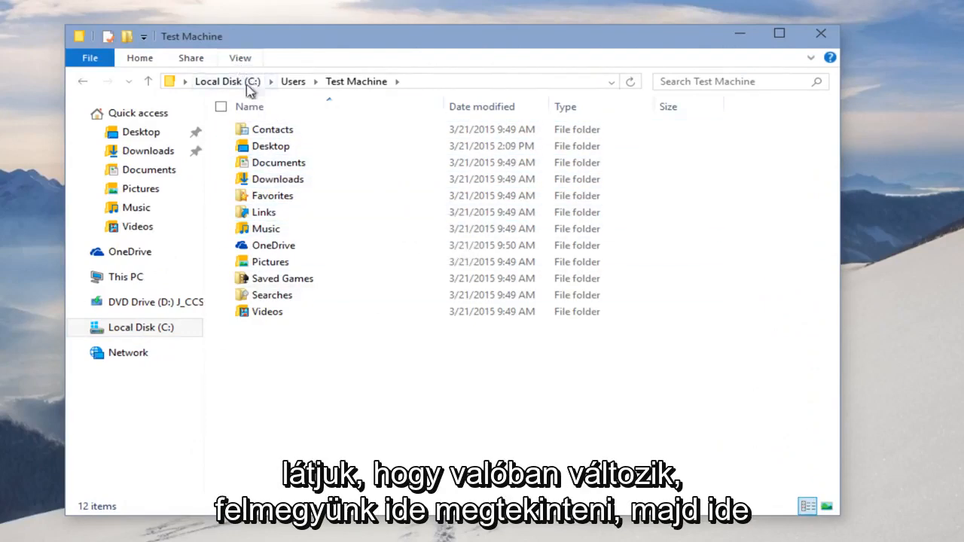
{"action": "left_click", "coordinate": [240, 57]}
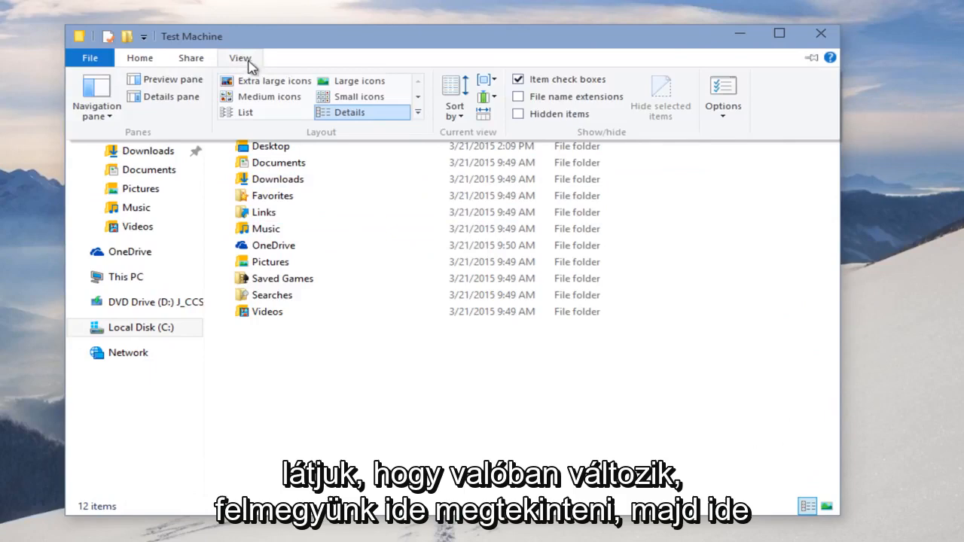
{"action": "mouse_move", "coordinate": [518, 114]}
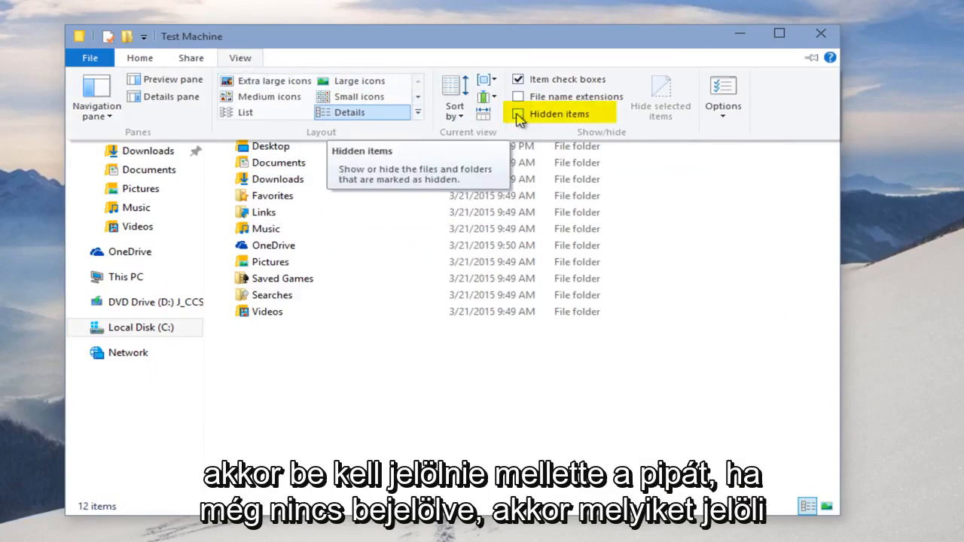
{"action": "left_click", "coordinate": [518, 113]}
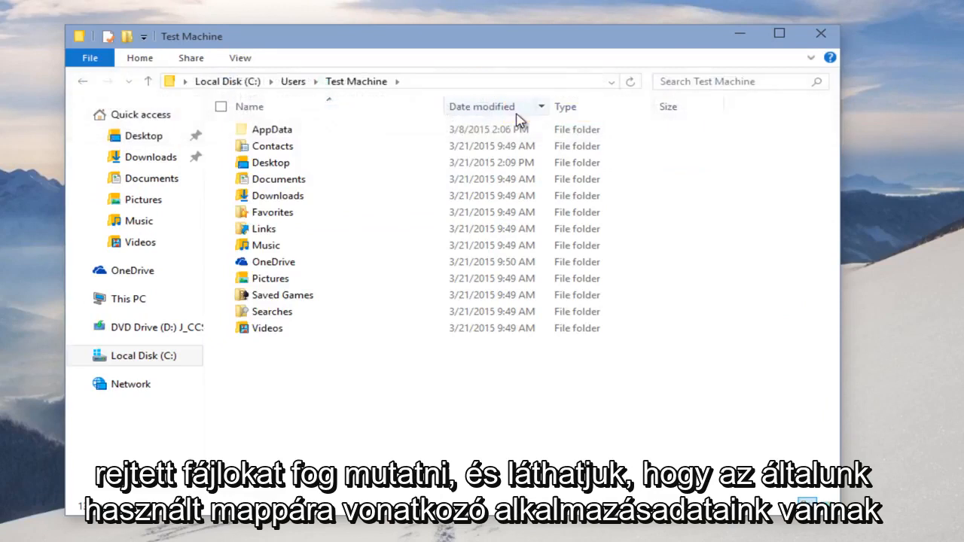
{"action": "left_click", "coordinate": [273, 129]}
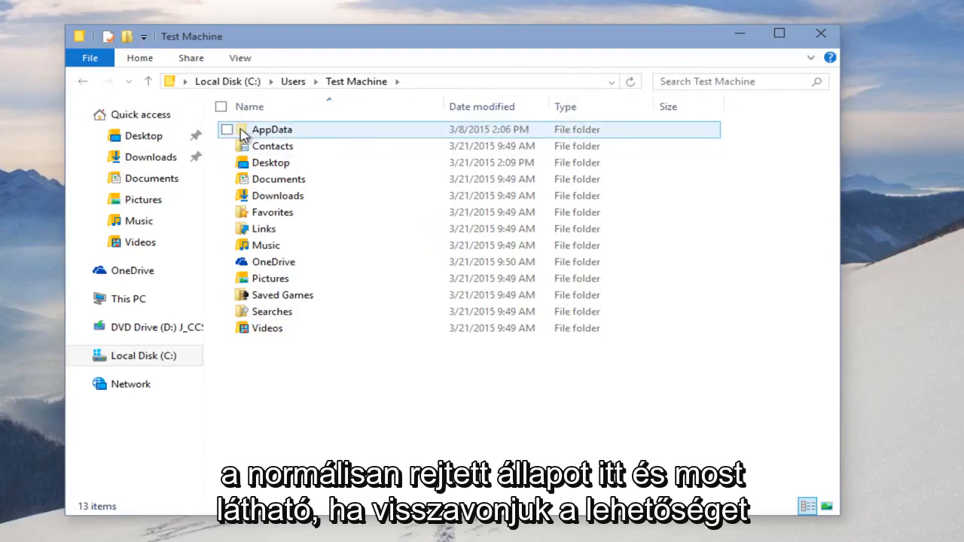
{"action": "left_click", "coordinate": [239, 57]}
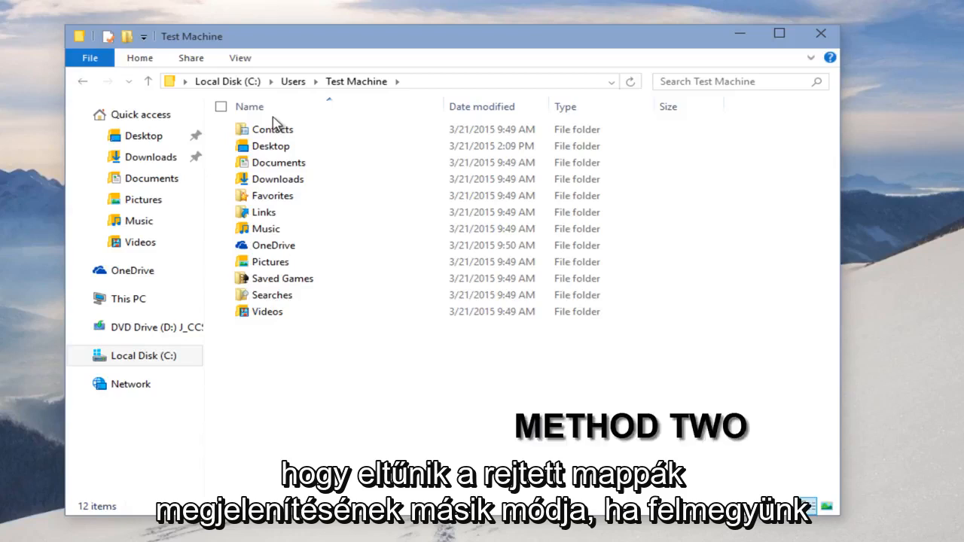
{"action": "mouse_move", "coordinate": [260, 89]}
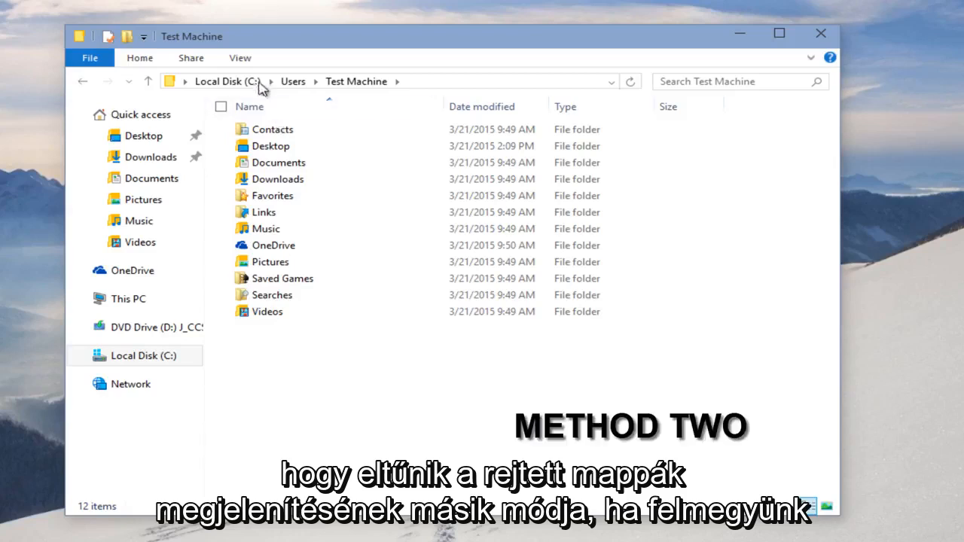
In Folder Options' View settings, choose 'Show hidden files, folders, and drives'
{"action": "left_click", "coordinate": [240, 57]}
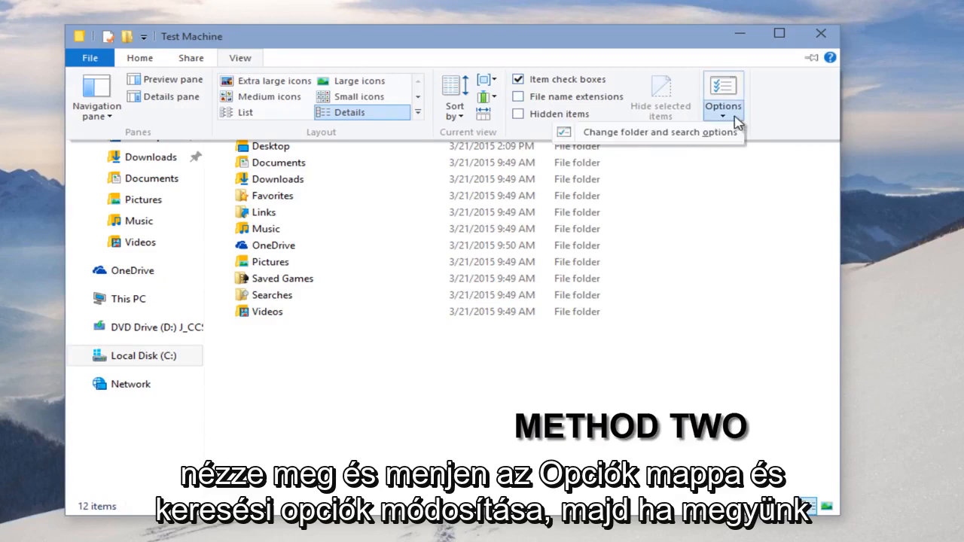
{"action": "mouse_move", "coordinate": [643, 139]}
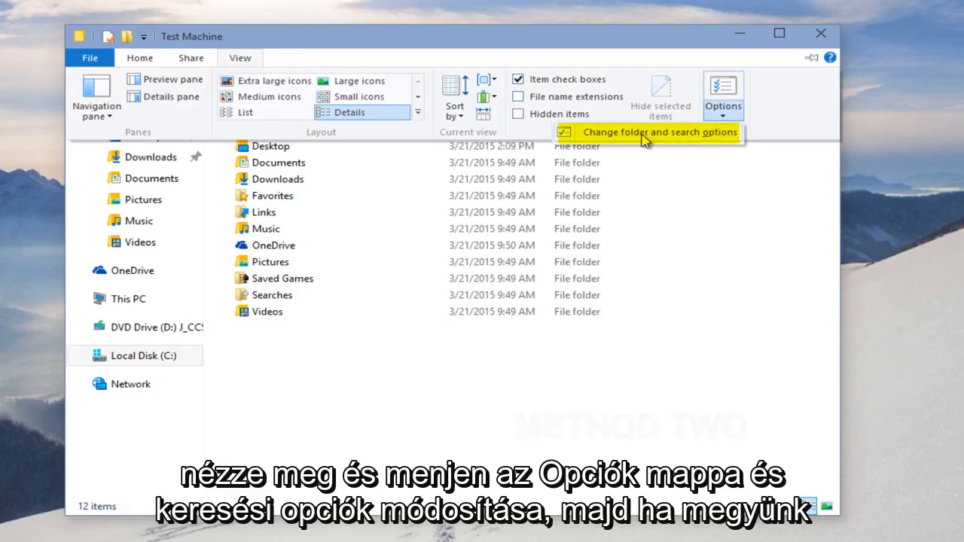
{"action": "left_click", "coordinate": [647, 132]}
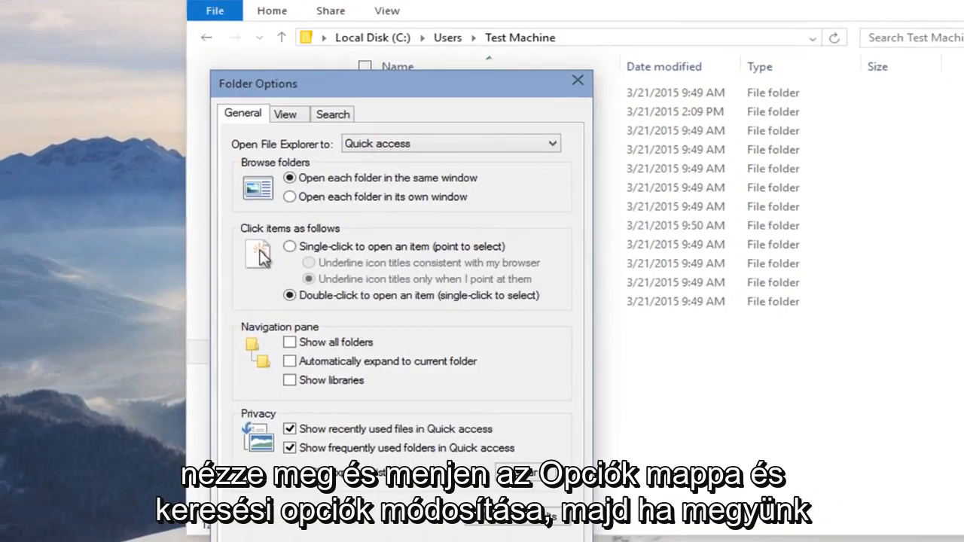
{"action": "left_click", "coordinate": [288, 113]}
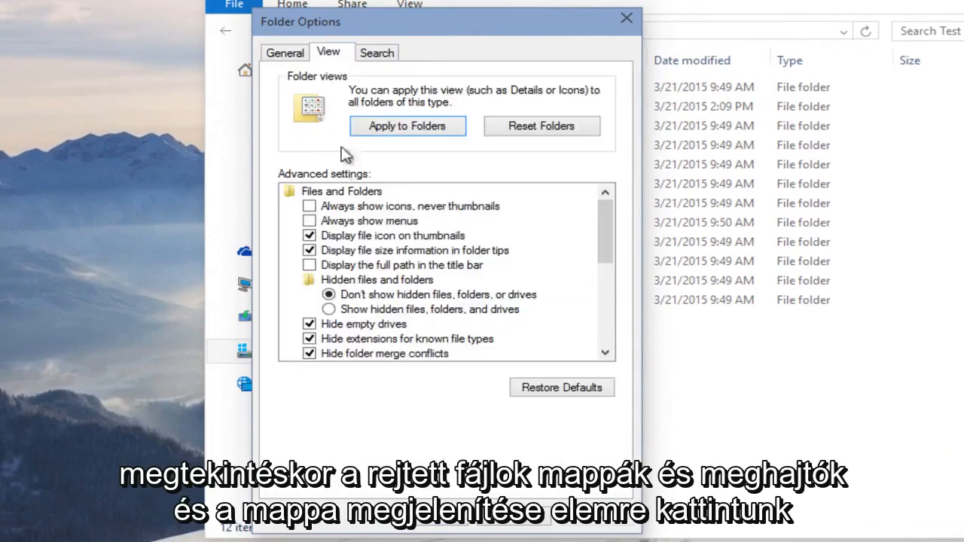
{"action": "left_click", "coordinate": [327, 309]}
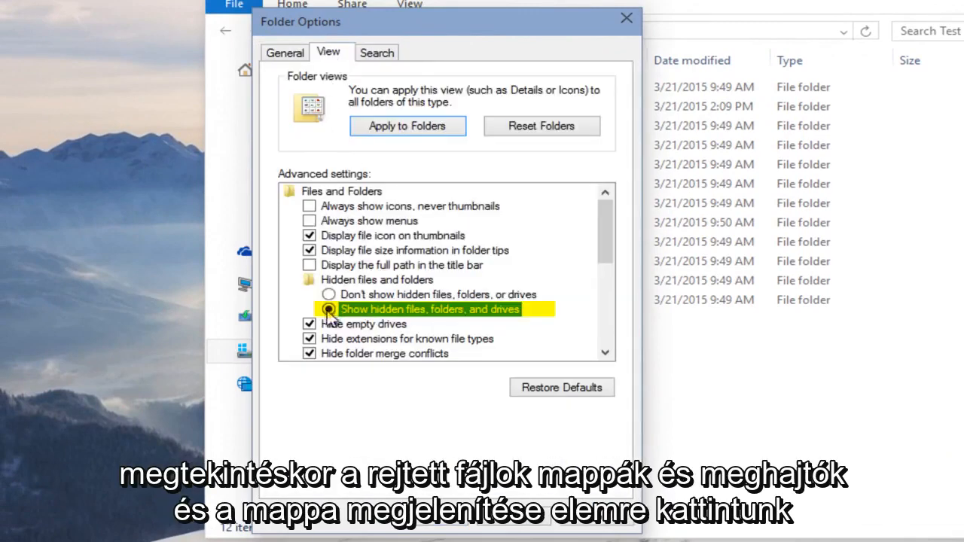
{"action": "left_click", "coordinate": [327, 310]}
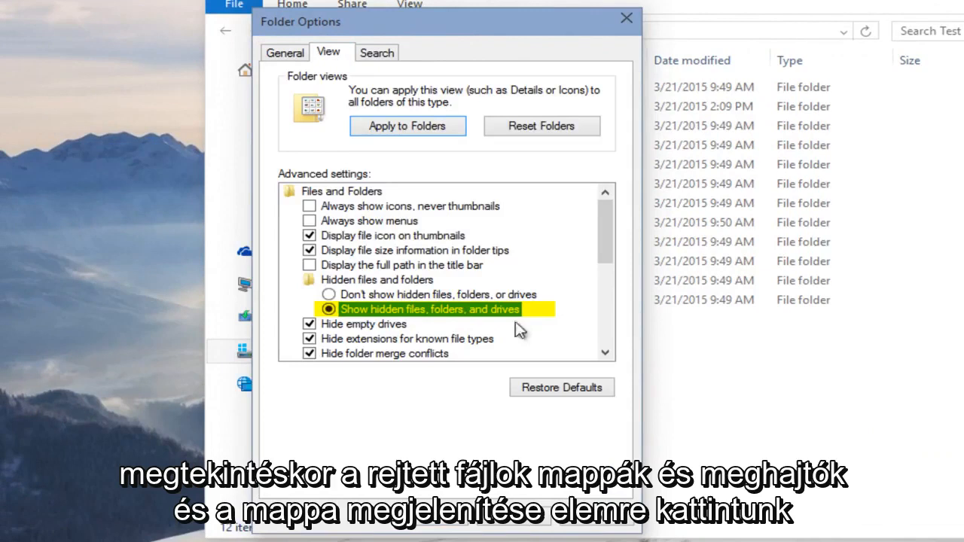
{"action": "mouse_move", "coordinate": [380, 180]}
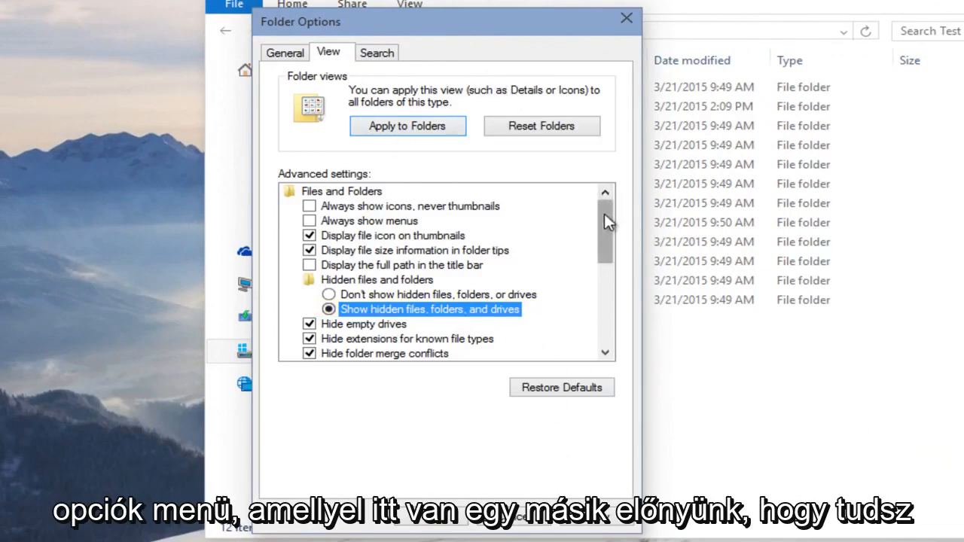
{"action": "scroll", "scroll_direction": "down", "scroll_amount": 3}
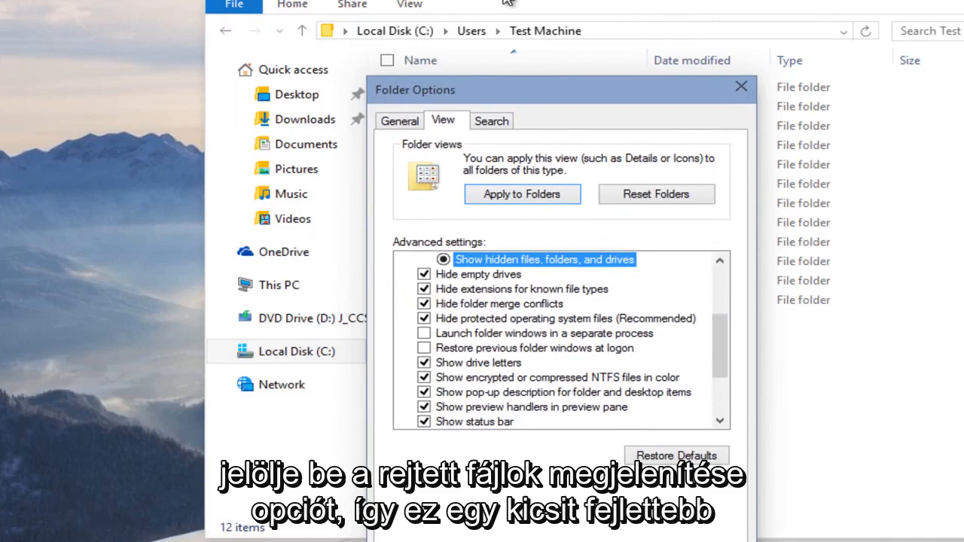
{"action": "mouse_move", "coordinate": [539, 105]}
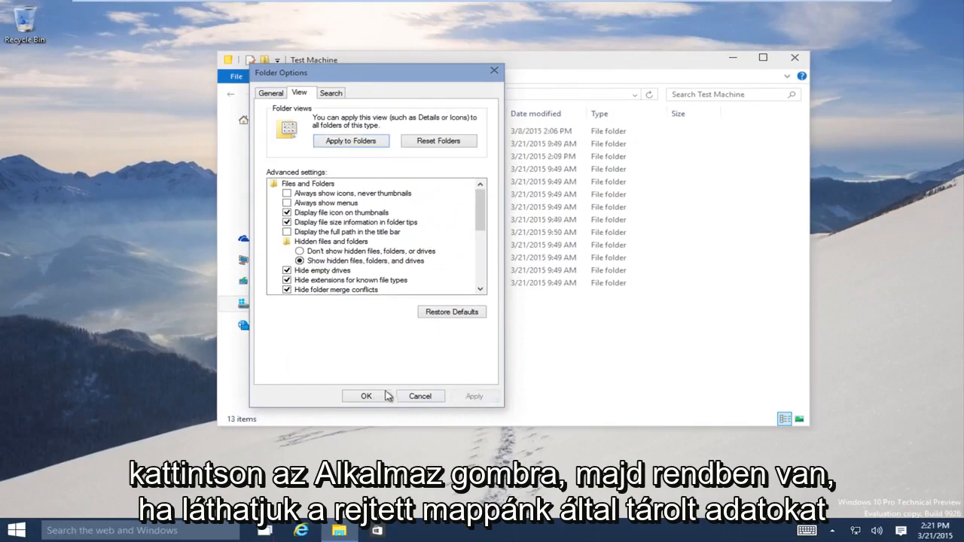
Confirm Folder Options with OK, check AppData appears, and close File Explorer
{"action": "left_click", "coordinate": [366, 396]}
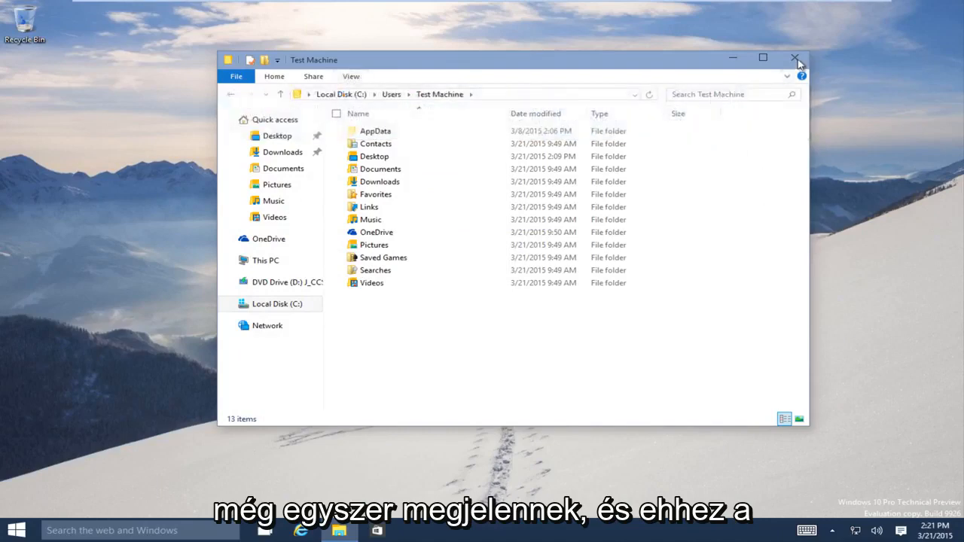
{"action": "left_click", "coordinate": [792, 58]}
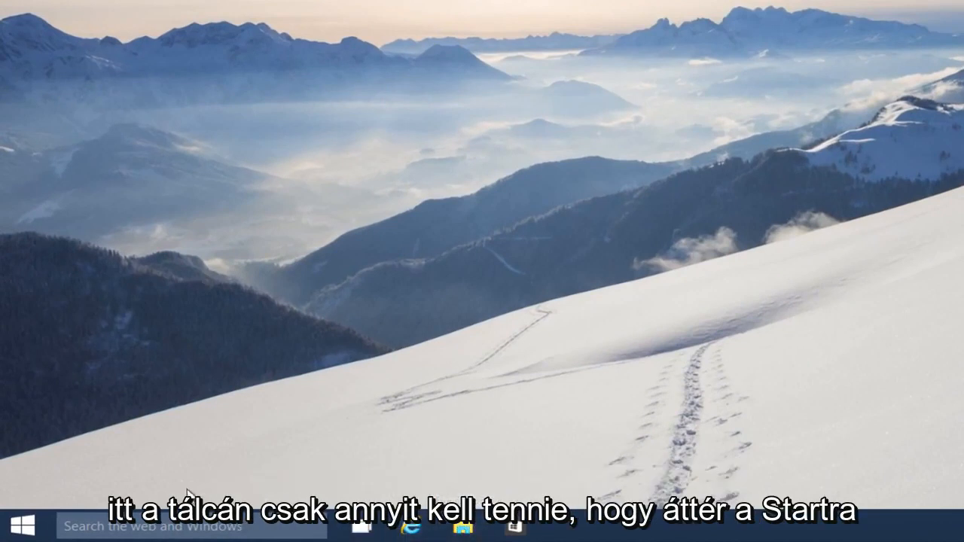
Reopen File Explorer from the Start menu's Places list to show Quick access
{"action": "left_click", "coordinate": [25, 521]}
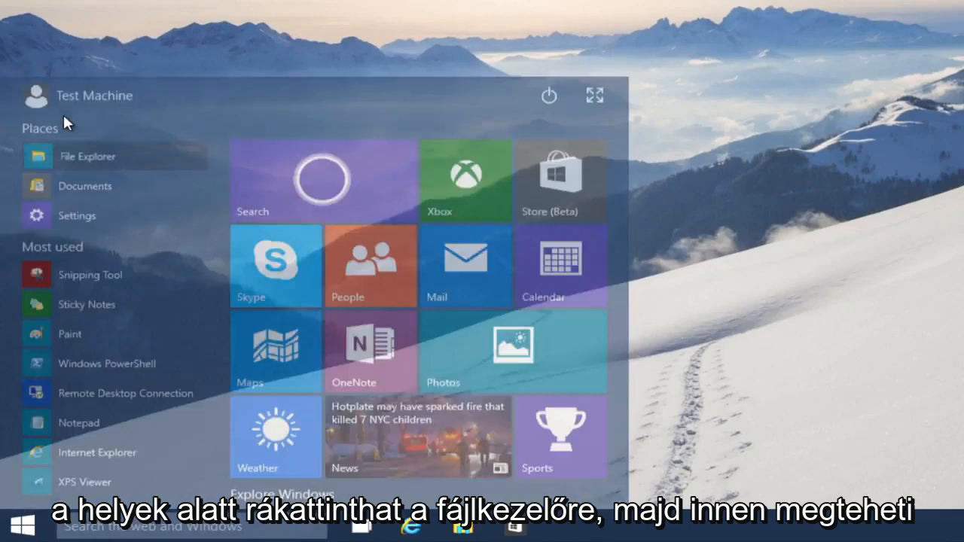
{"action": "left_click", "coordinate": [87, 156]}
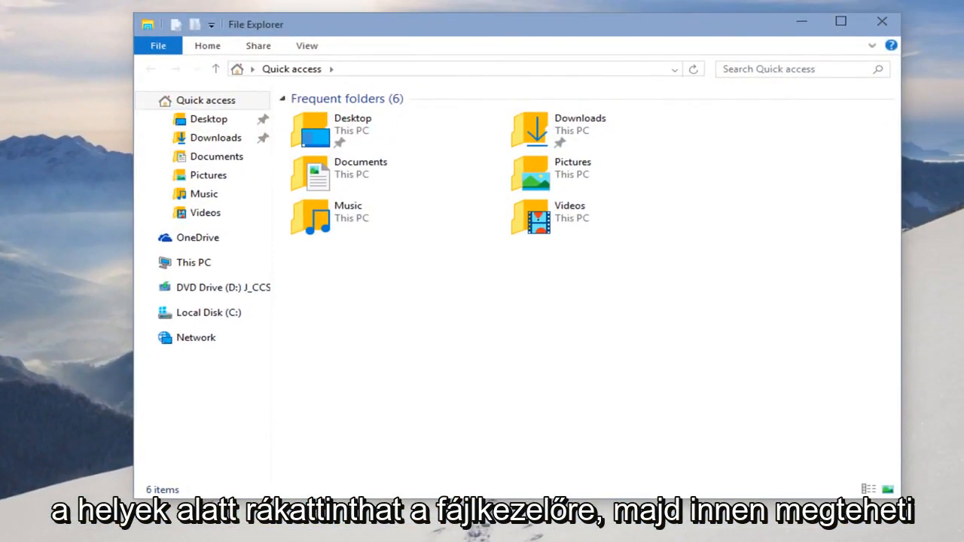
{"action": "left_click", "coordinate": [306, 45]}
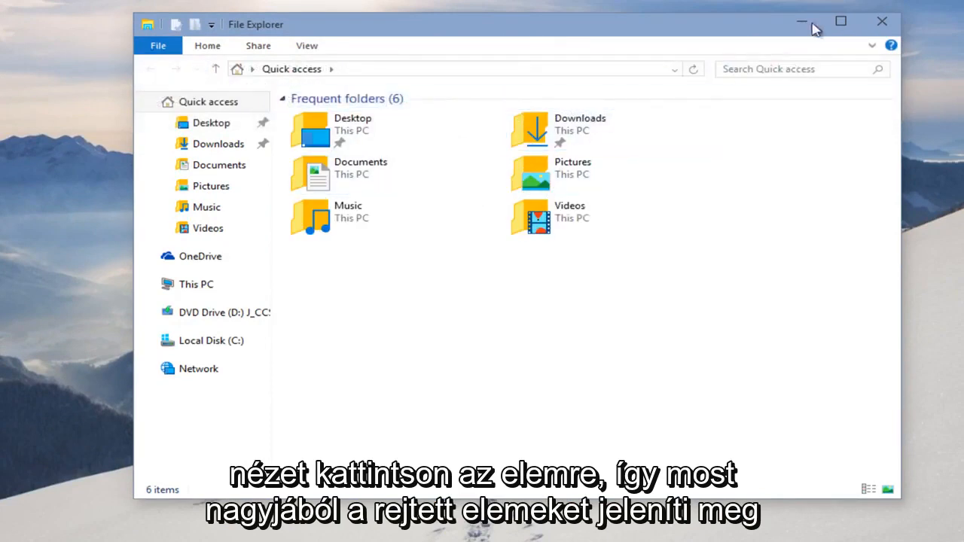
{"action": "mouse_move", "coordinate": [801, 92]}
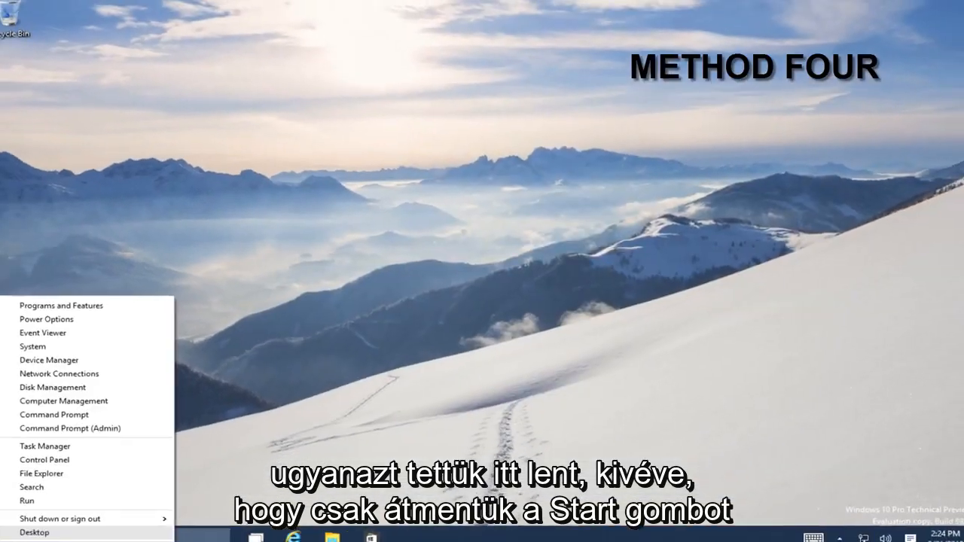
{"action": "mouse_move", "coordinate": [53, 453]}
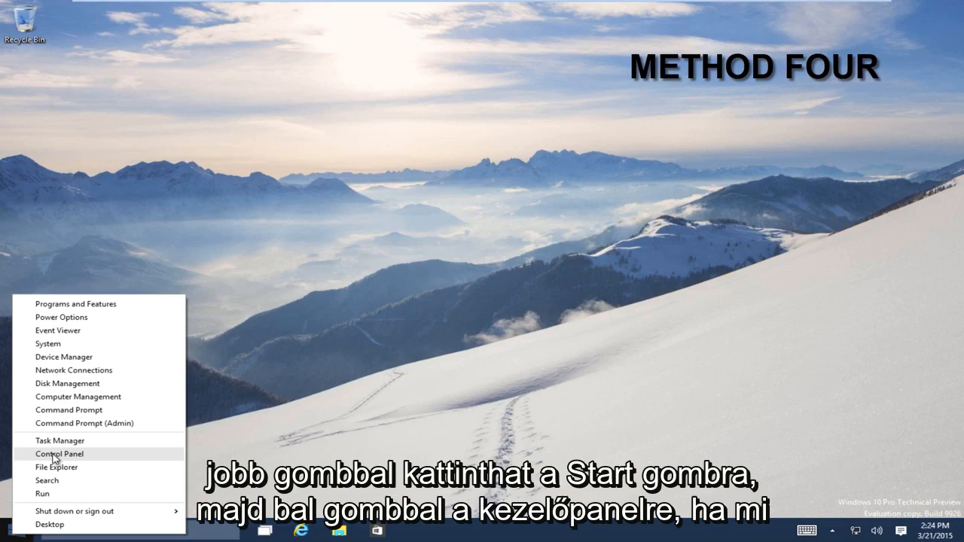
Open Control Panel, confirm View by Category, and enter Appearance and Personalization
{"action": "left_click", "coordinate": [59, 454]}
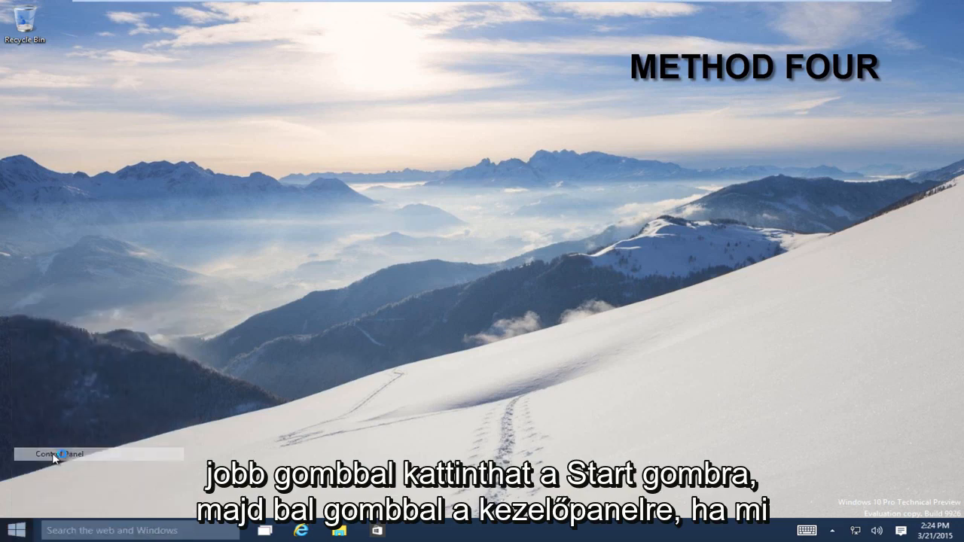
{"action": "left_click", "coordinate": [57, 455]}
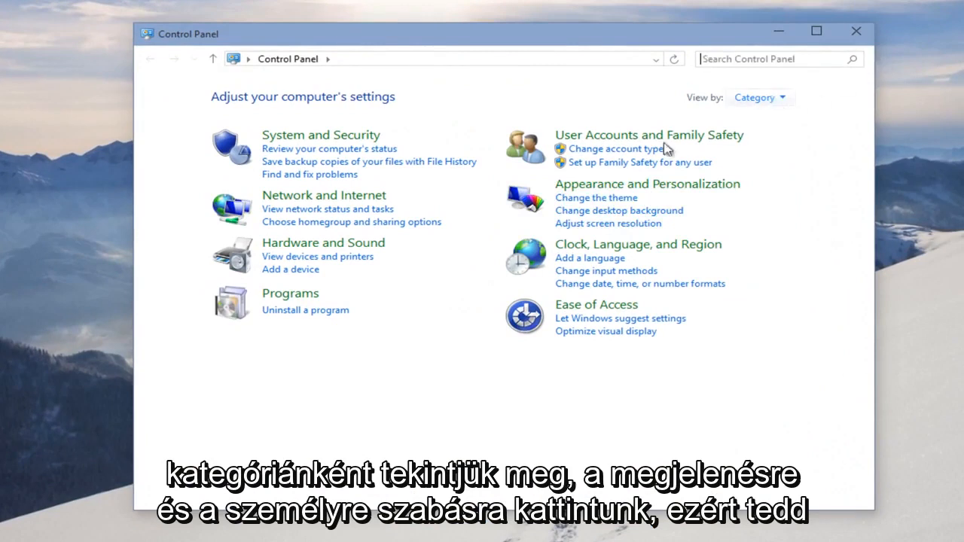
{"action": "mouse_move", "coordinate": [595, 194]}
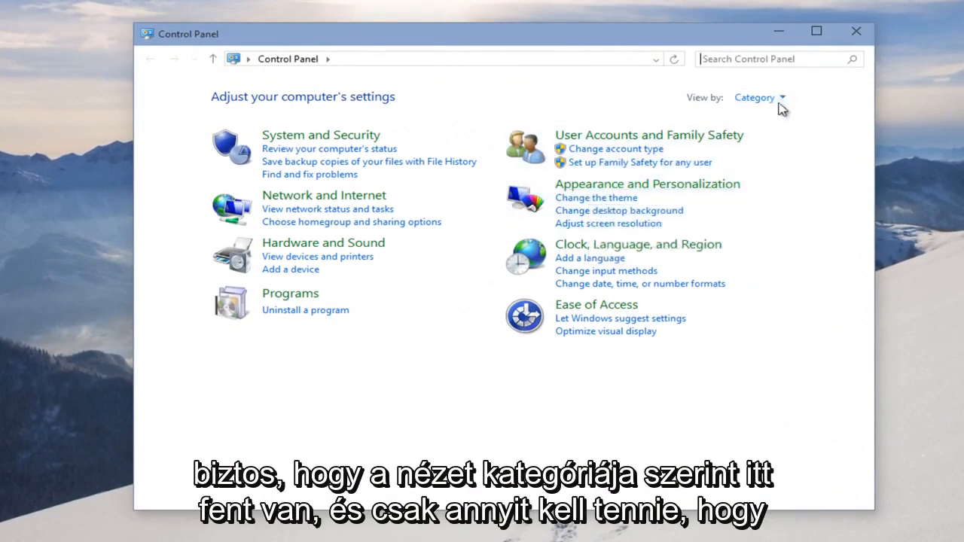
{"action": "left_click", "coordinate": [760, 97]}
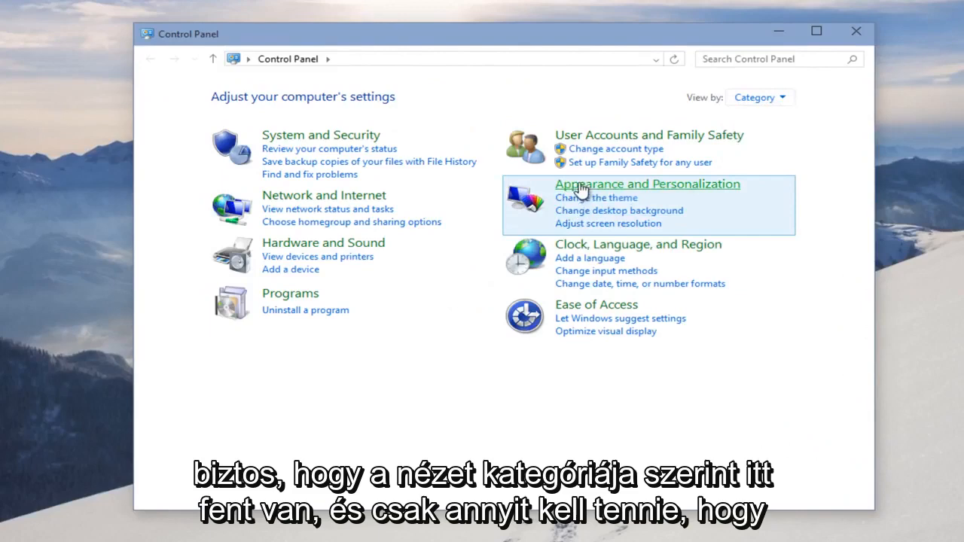
{"action": "left_click", "coordinate": [647, 184]}
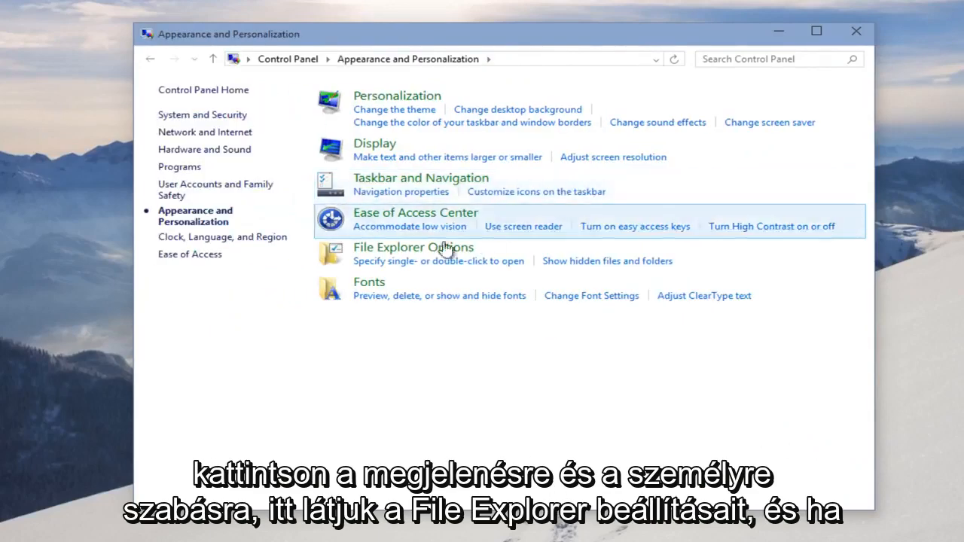
{"action": "mouse_move", "coordinate": [427, 255]}
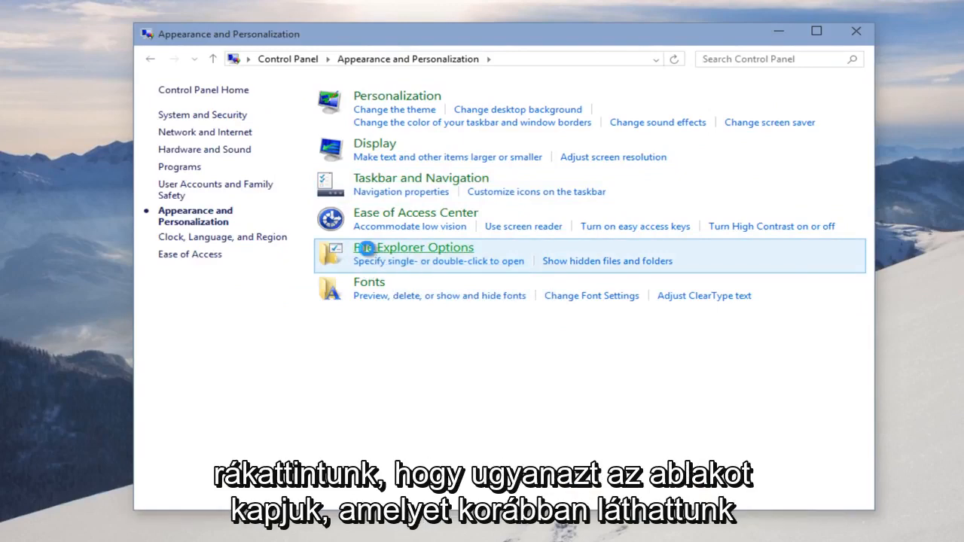
Open File Explorer Options and scroll its View tab's Advanced settings
{"action": "left_click", "coordinate": [413, 247]}
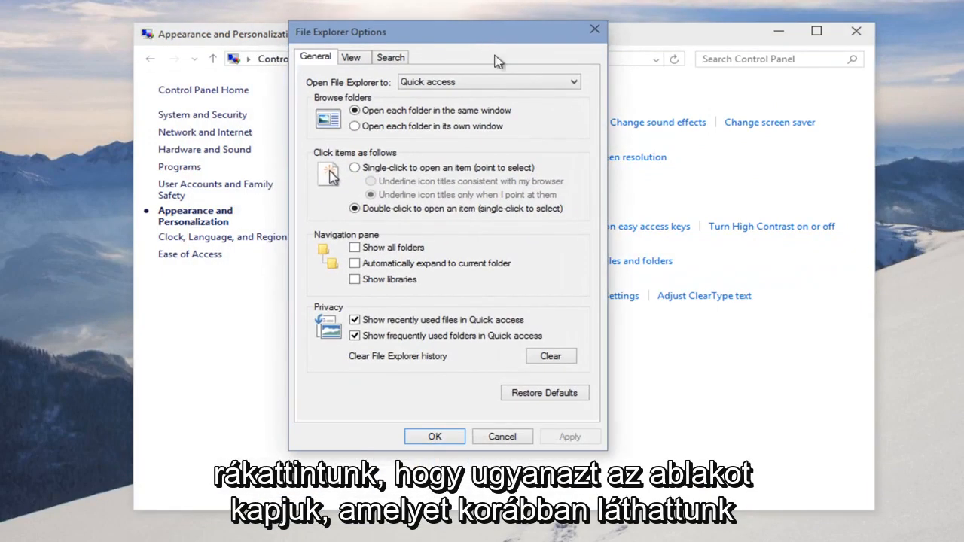
{"action": "left_click", "coordinate": [352, 56]}
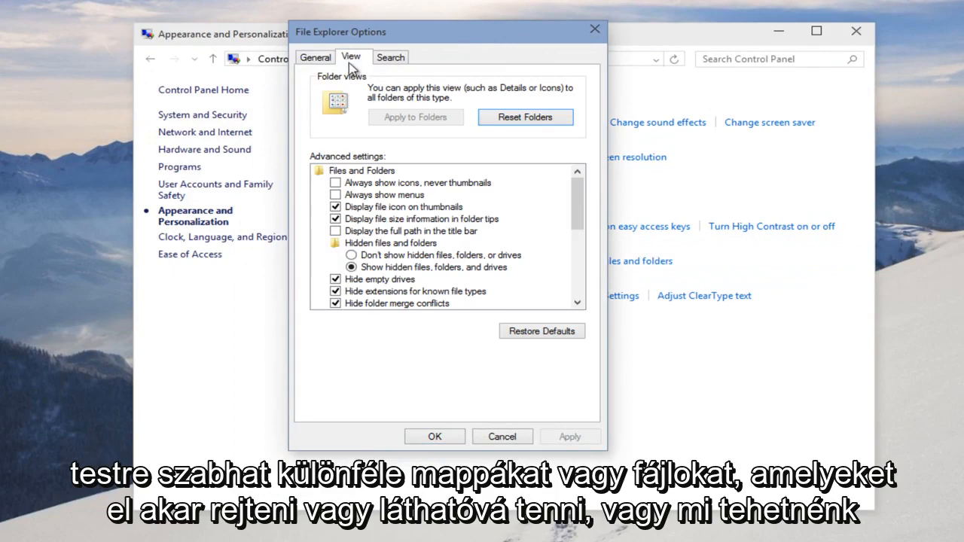
{"action": "scroll", "scroll_direction": "down", "scroll_amount": 3}
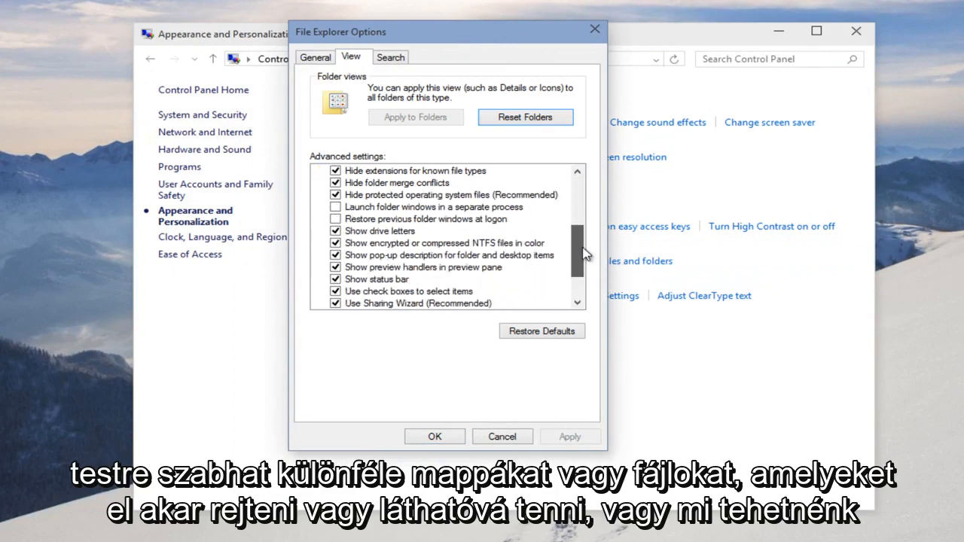